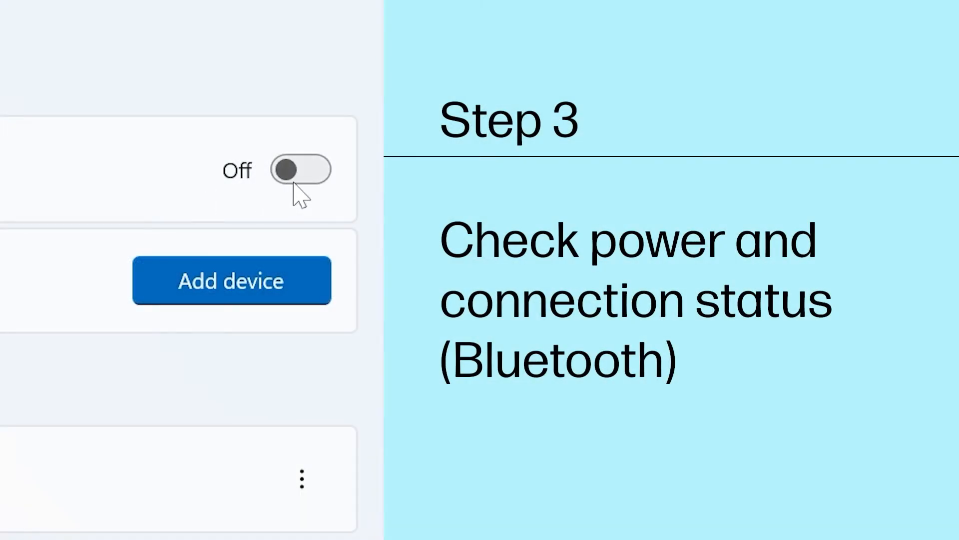
Find 'Bluetooth and other devices' via taskbar search and switch Bluetooth to On.
left_click(301, 170)
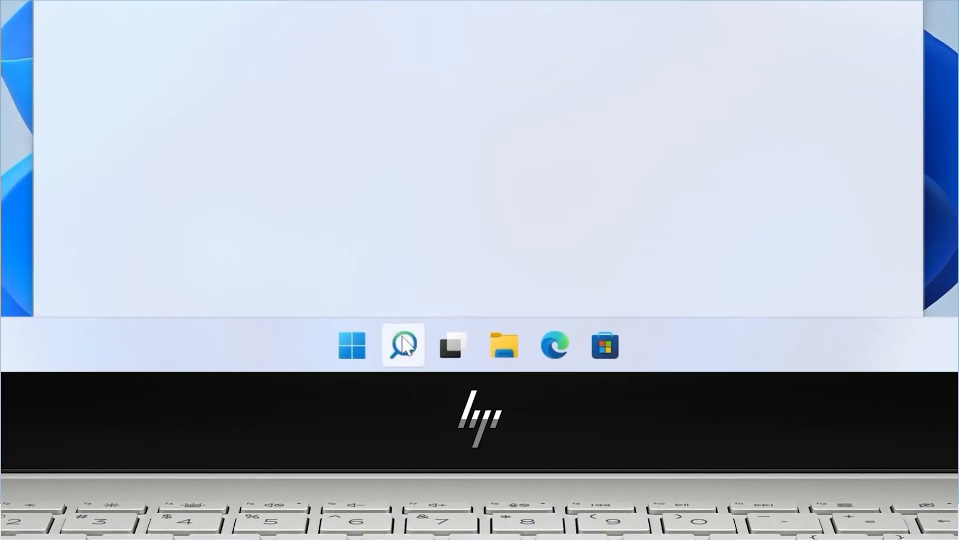
type("Bluetooth and other devices")
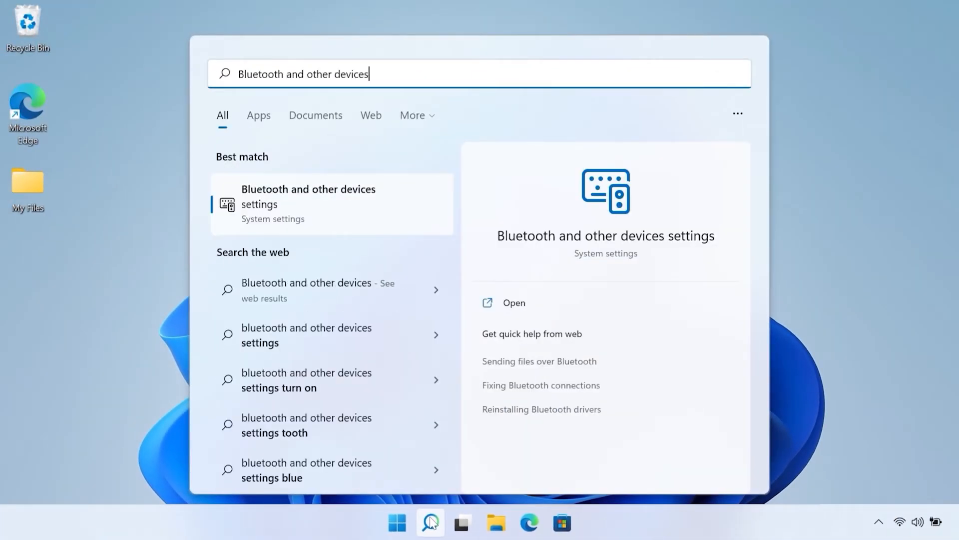
left_click(307, 203)
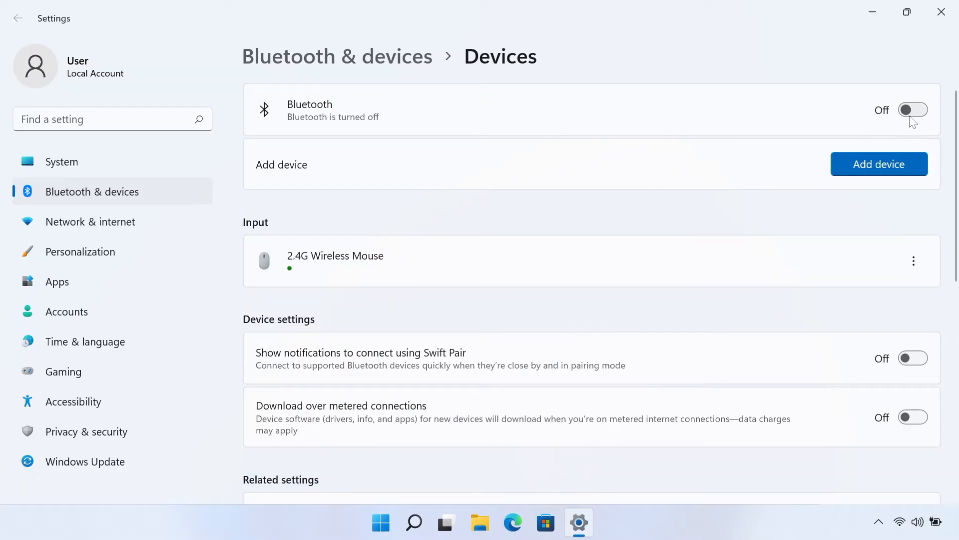
left_click(913, 110)
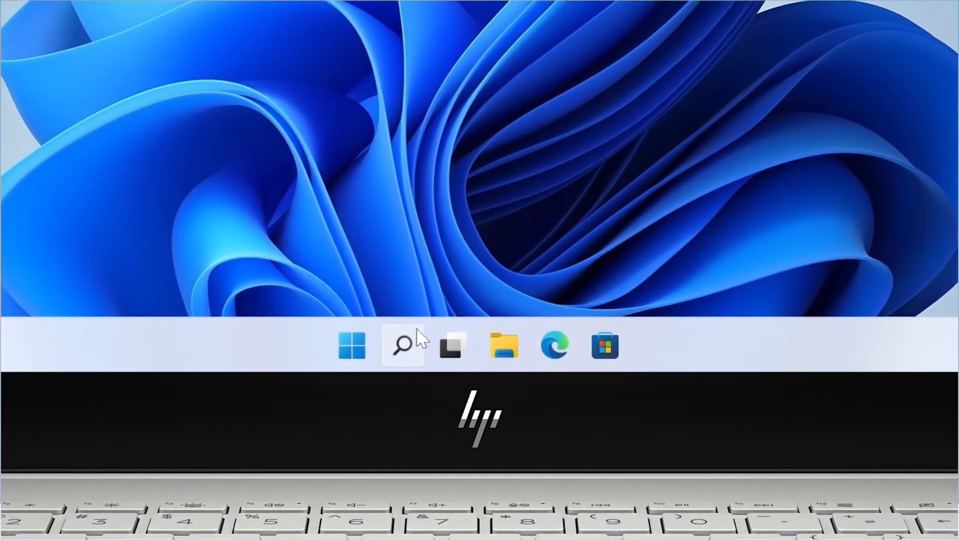
Launch Device Manager, expand Mice and other pointing devices, and choose Update driver for HID-compliant mouse.
type("Device manager")
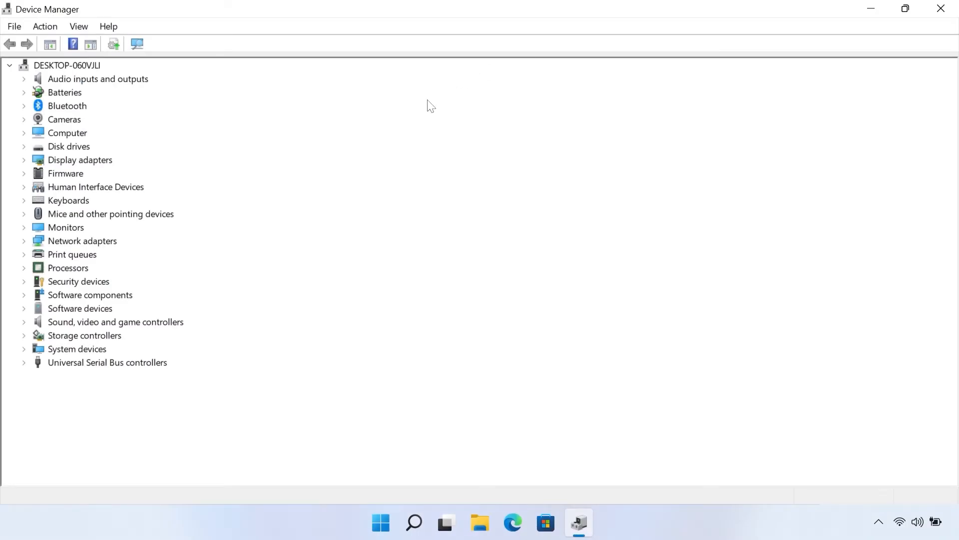
left_click(111, 214)
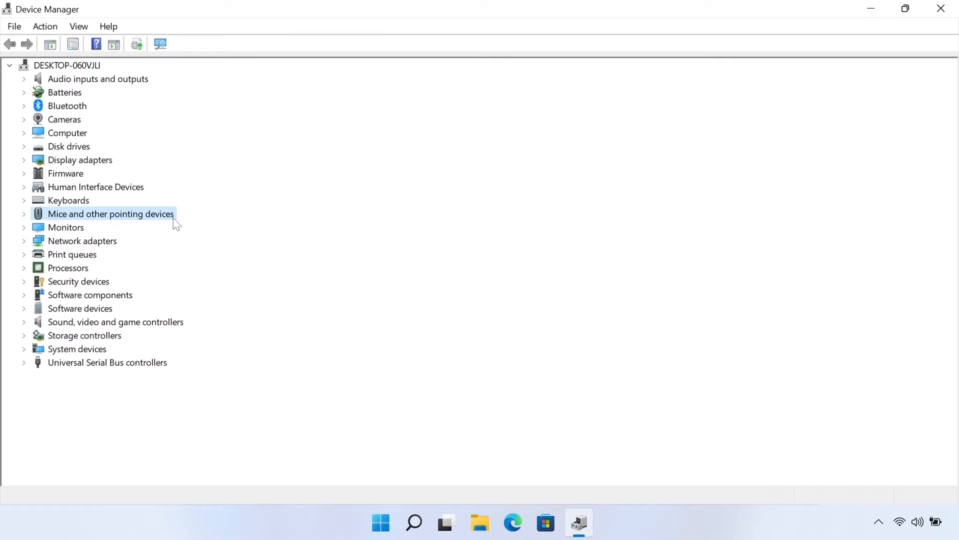
left_click(24, 214)
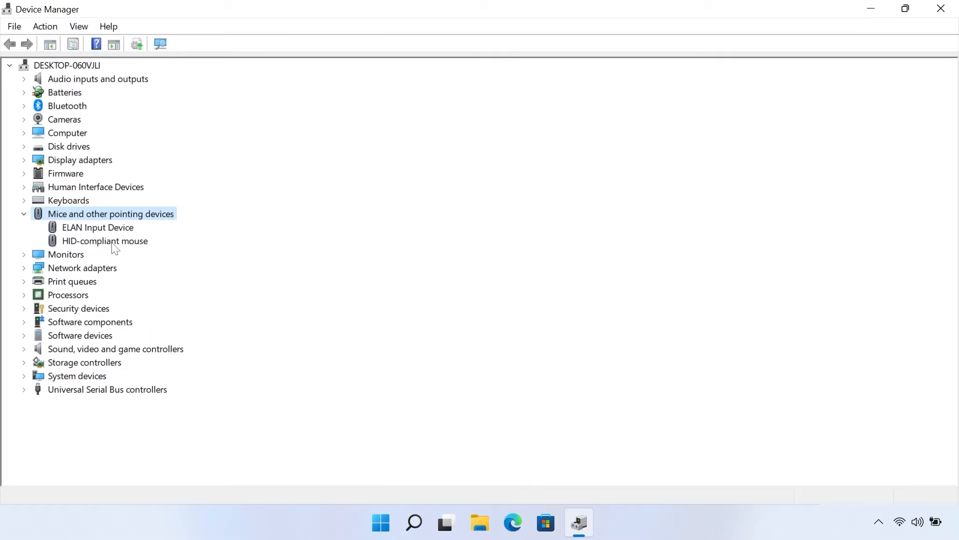
right_click(105, 241)
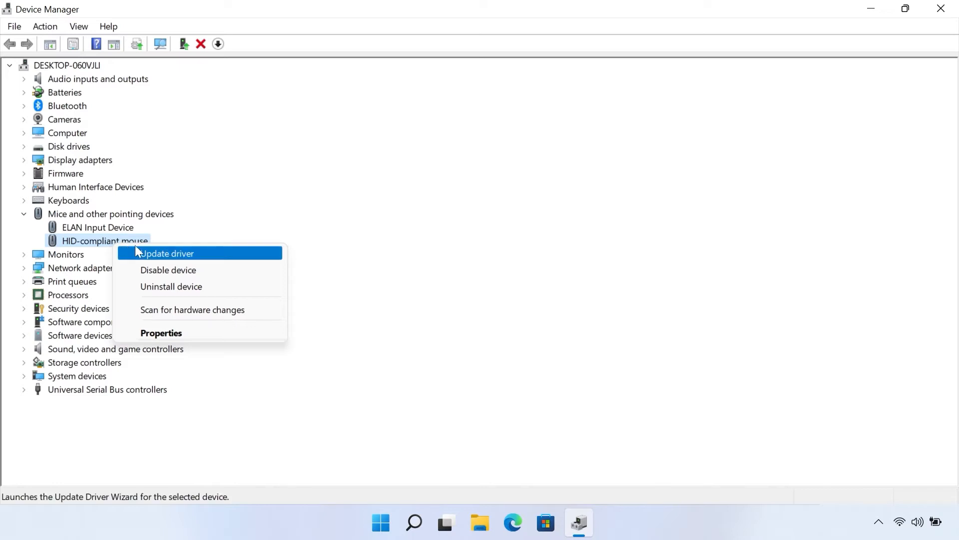
left_click(167, 253)
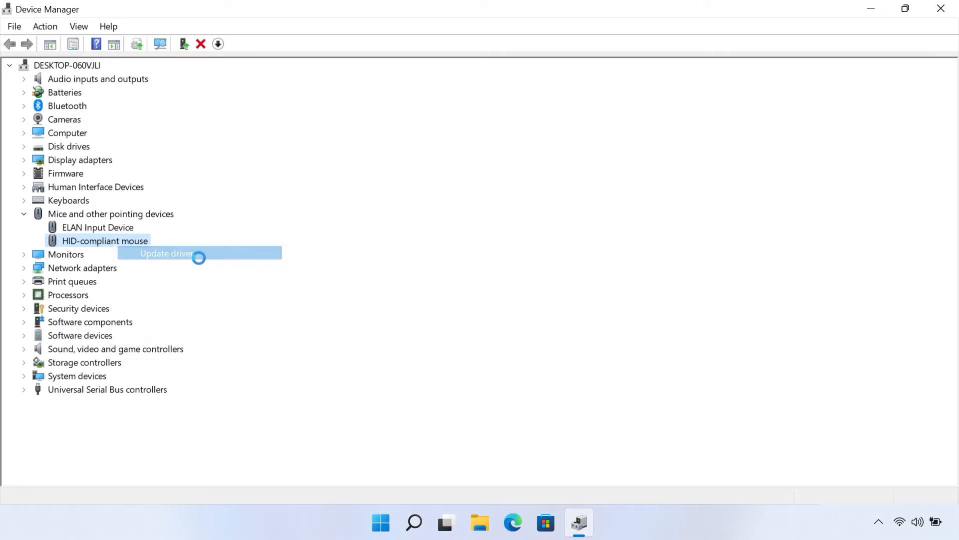
left_click(166, 253)
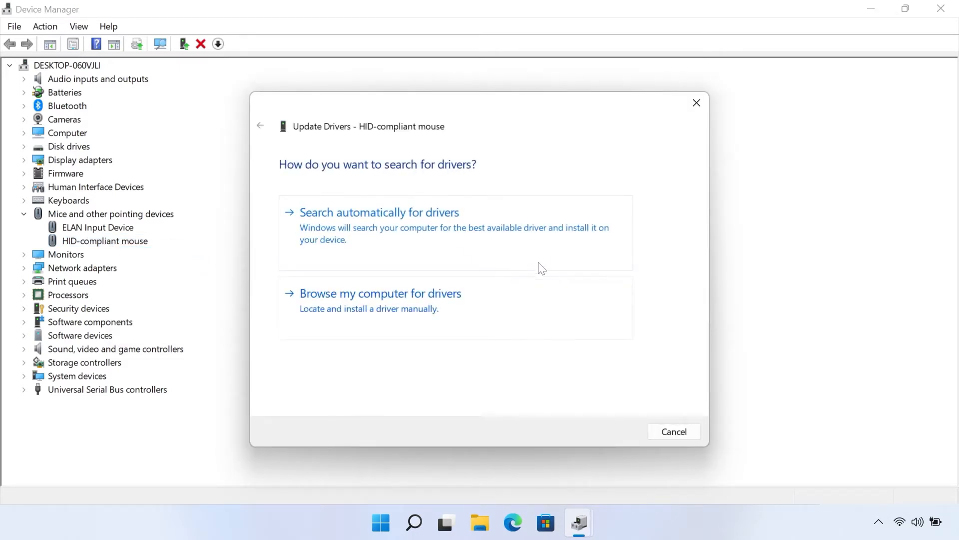
Expand the Bluetooth category and choose Update driver for Bluetooth Device (RFCOMM Protocol TDI).
left_click(673, 432)
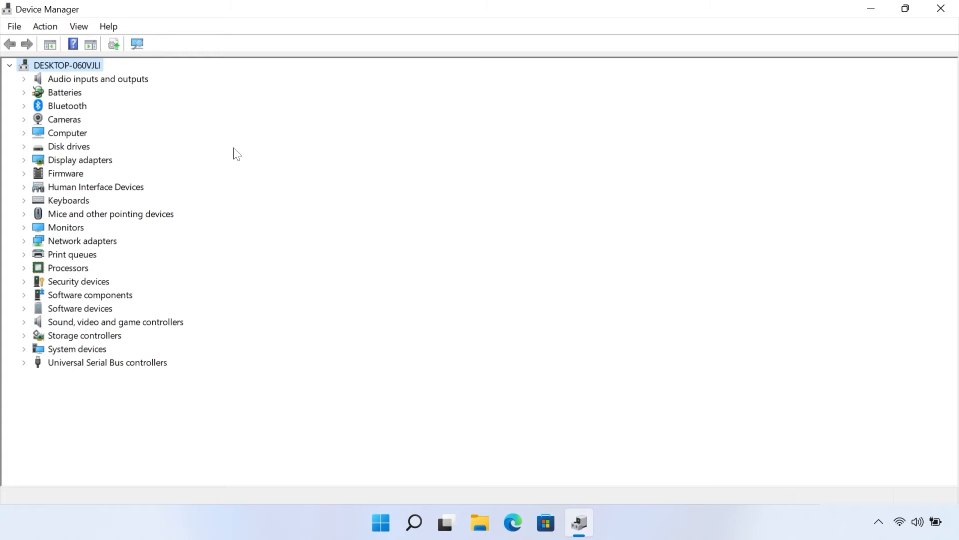
mouse_move(174, 145)
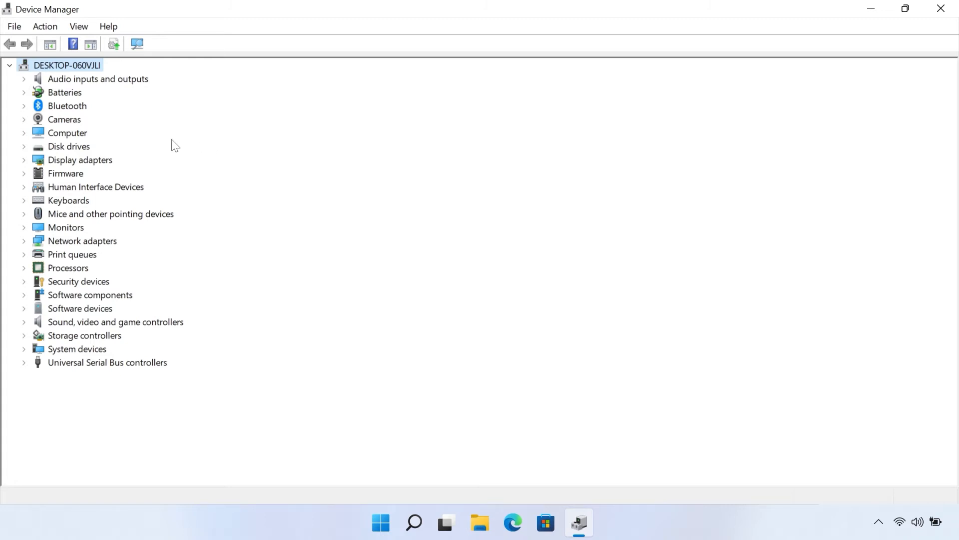
left_click(24, 105)
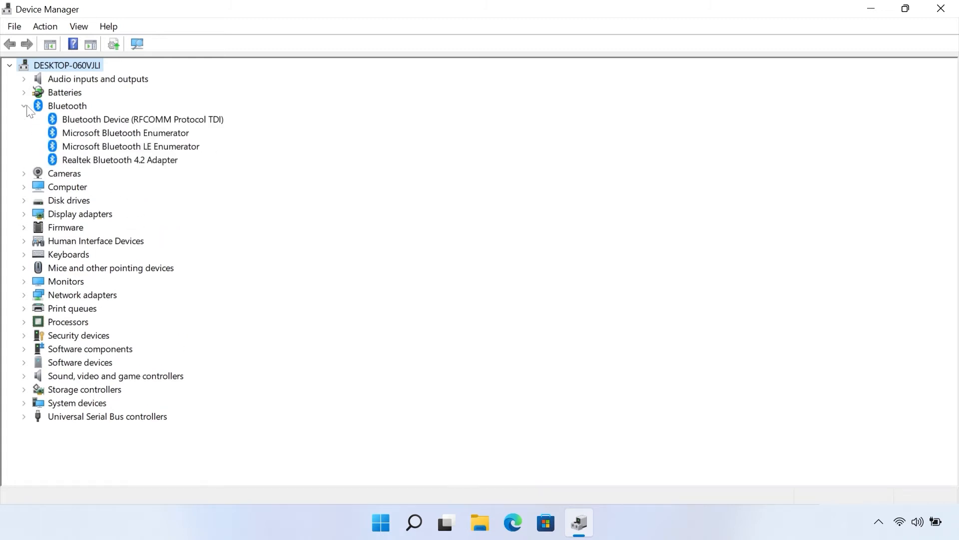
left_click(142, 118)
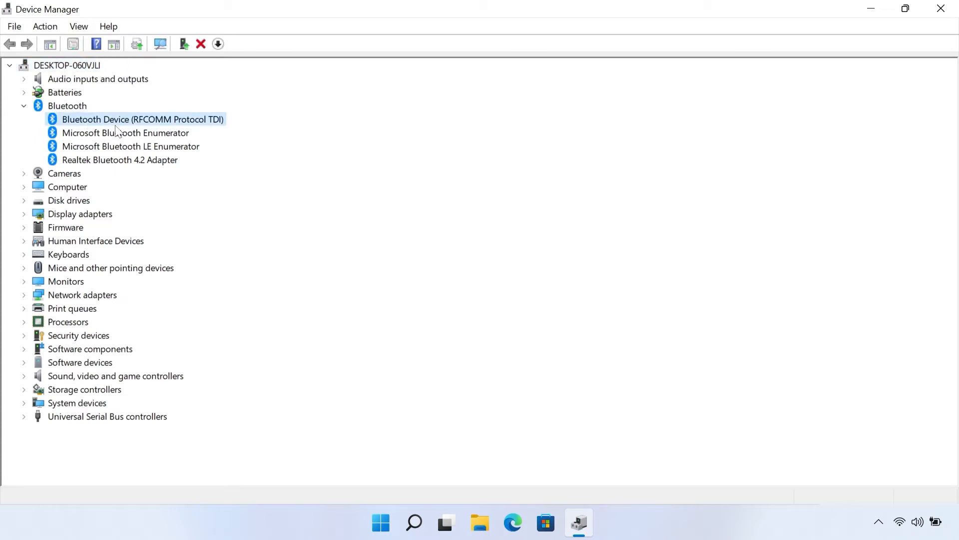
right_click(143, 119)
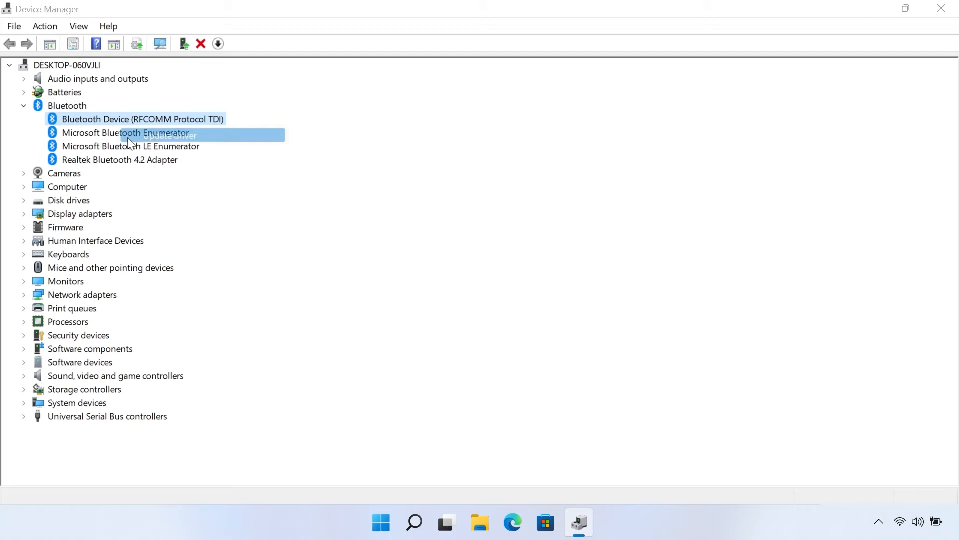
left_click(168, 136)
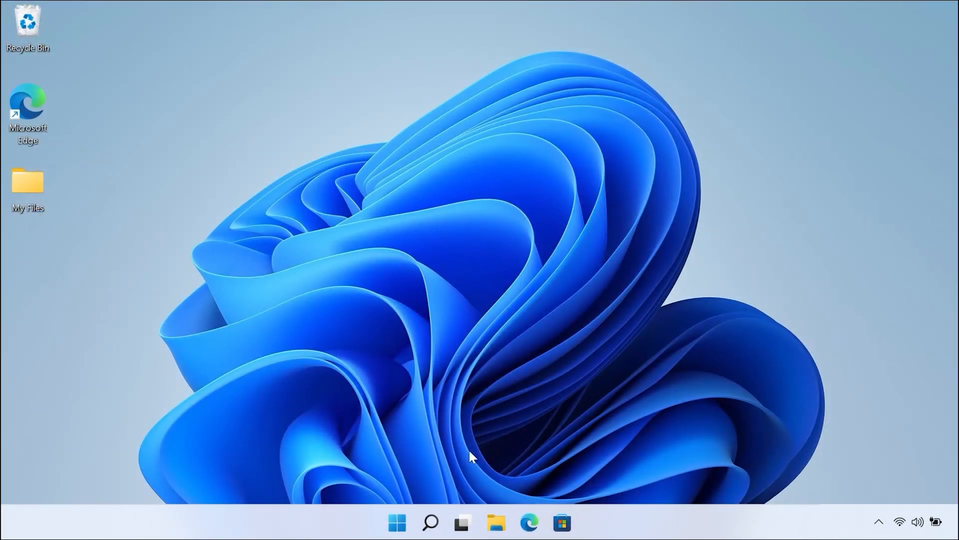
Bring up the power options from the Start menu.
left_click(397, 523)
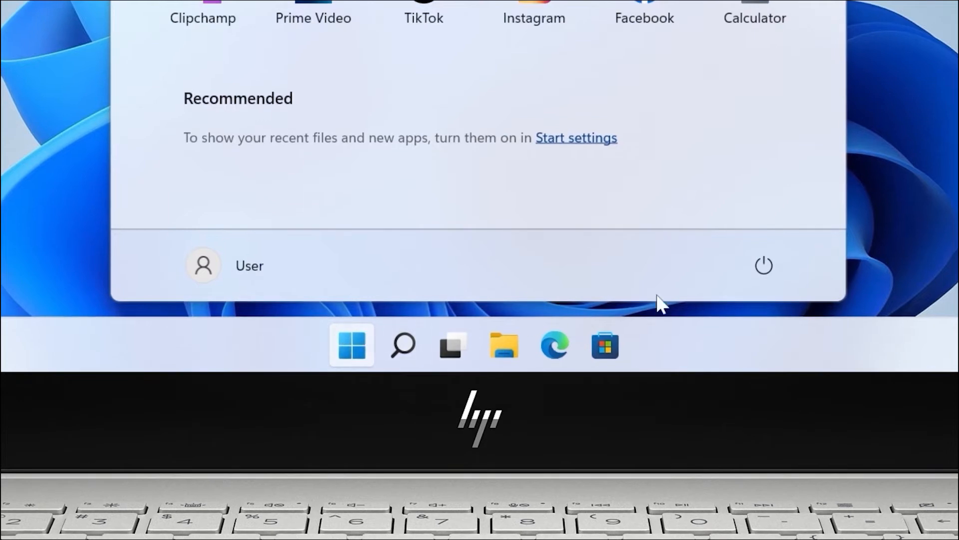
left_click(764, 265)
type("De")
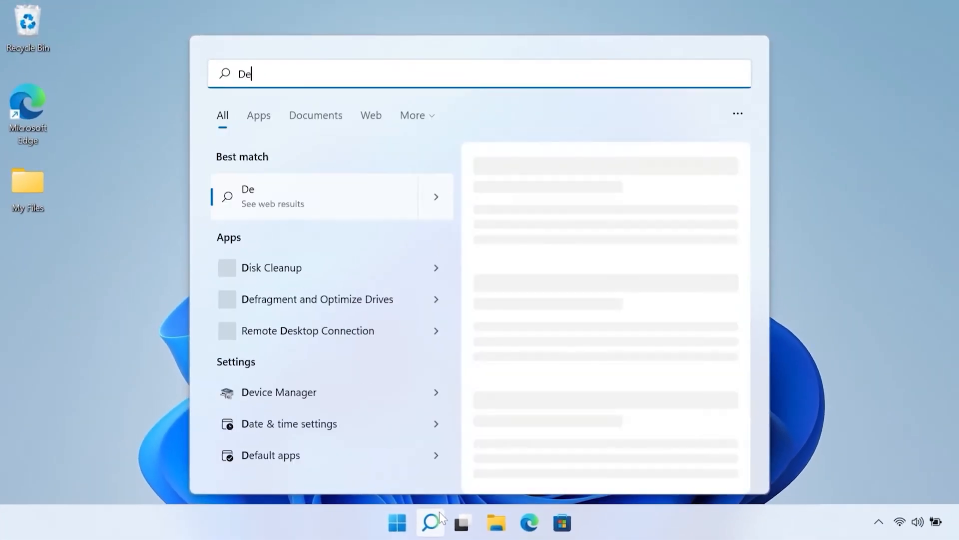
Reopen Device Manager, expand Bluetooth and bring up actions for the RFCOMM Protocol TDI device.
left_click(279, 392)
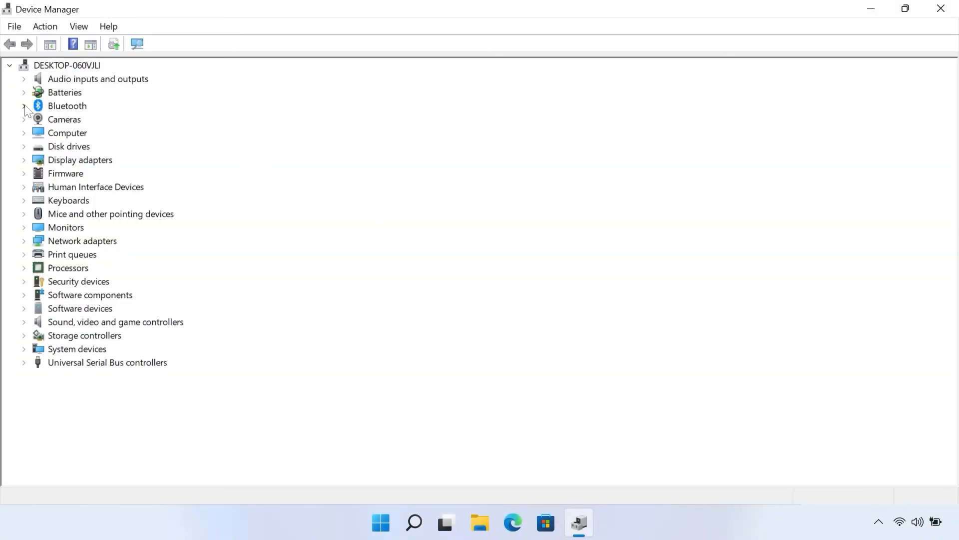
left_click(24, 106)
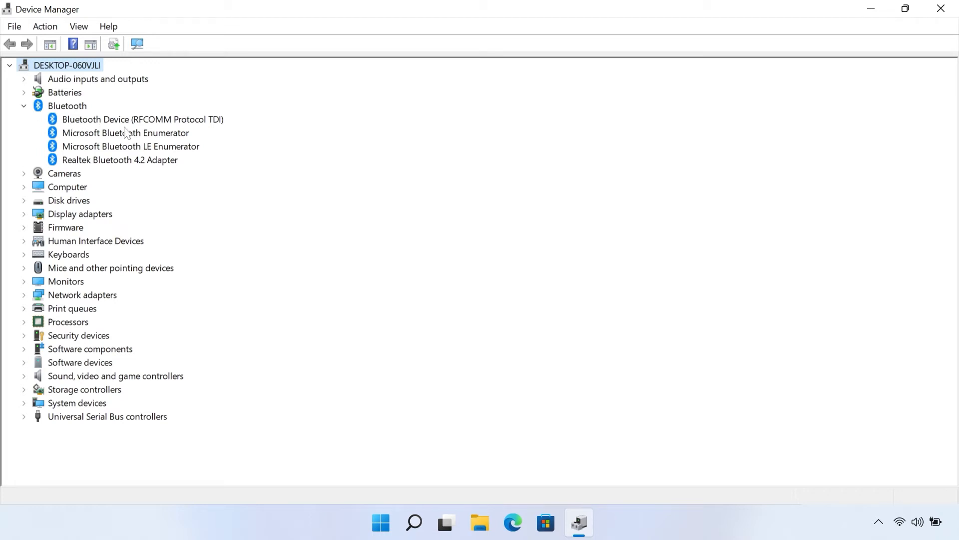
right_click(142, 119)
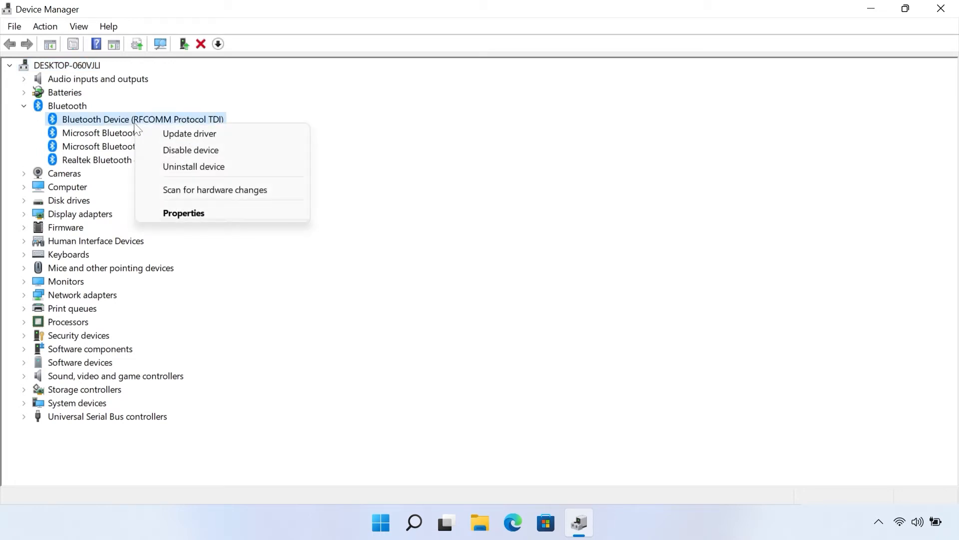
mouse_move(193, 167)
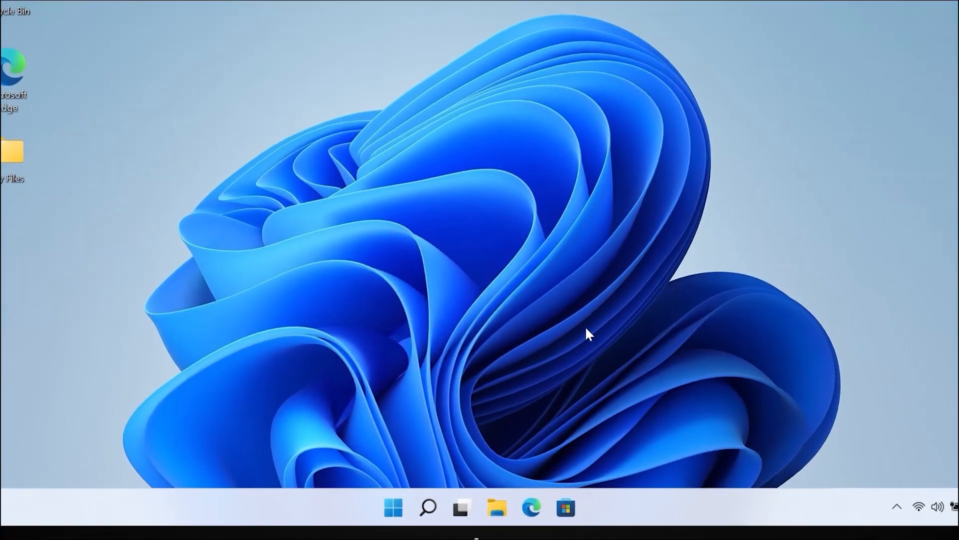
Show the sleep, shut down and restart choices from the Start menu.
left_click(393, 506)
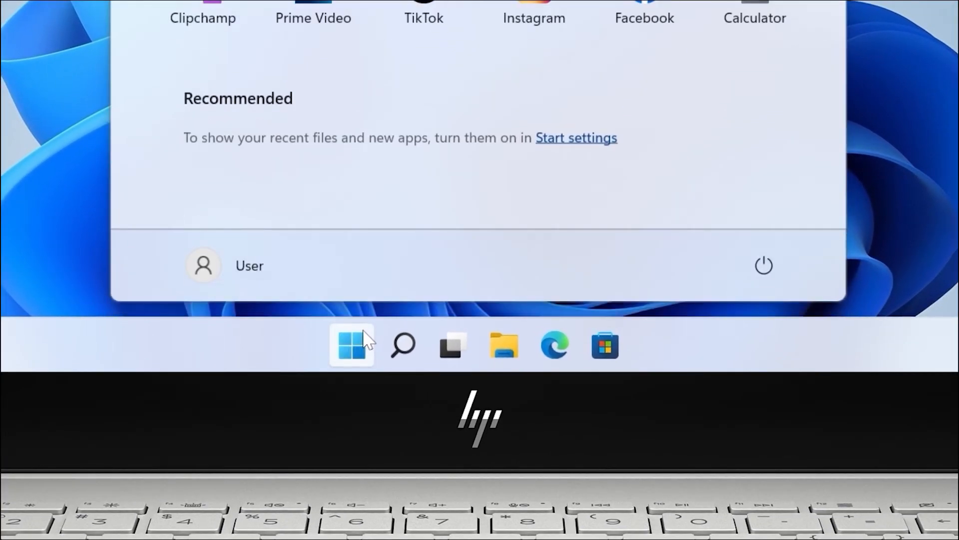
left_click(763, 265)
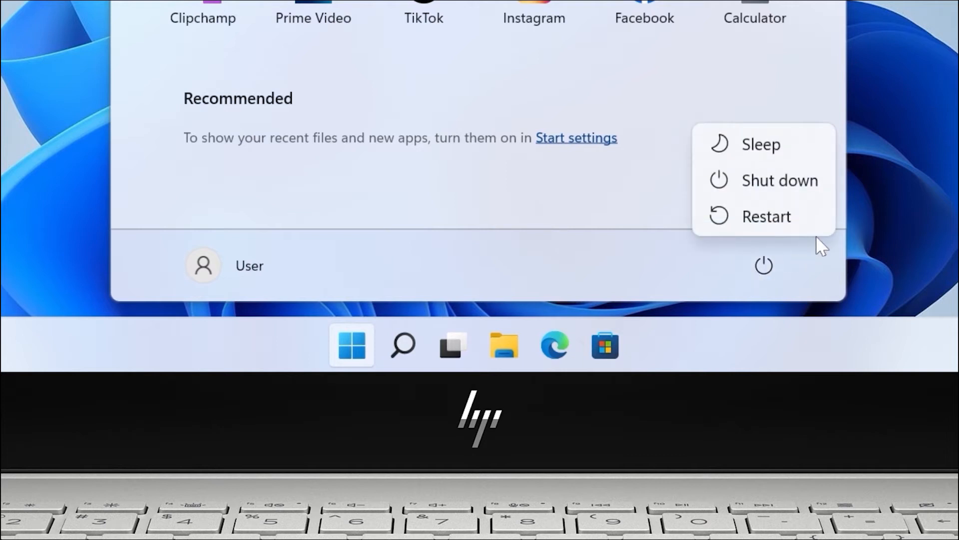
mouse_move(825, 241)
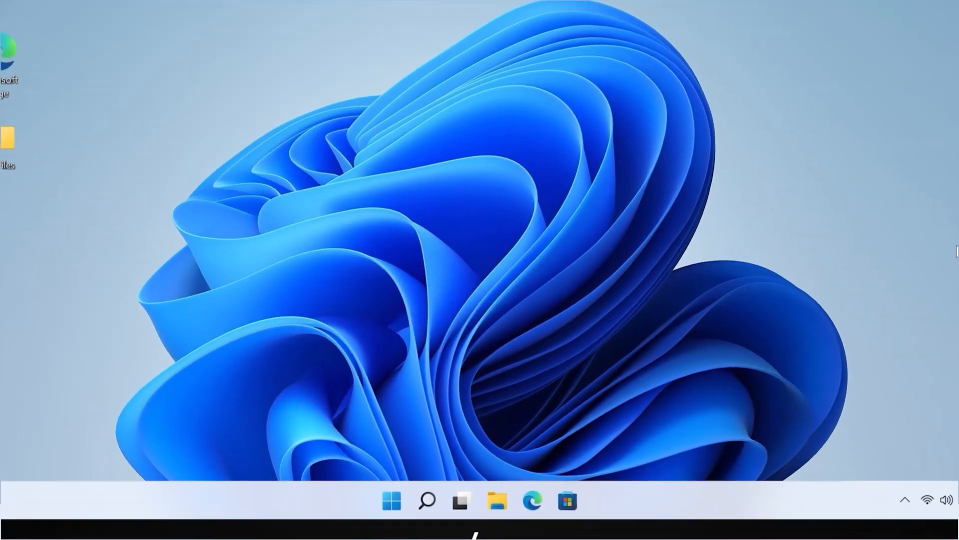
Launch HP PC Hardware Diagnostics Windows and allow it administrator permission.
left_click(427, 500)
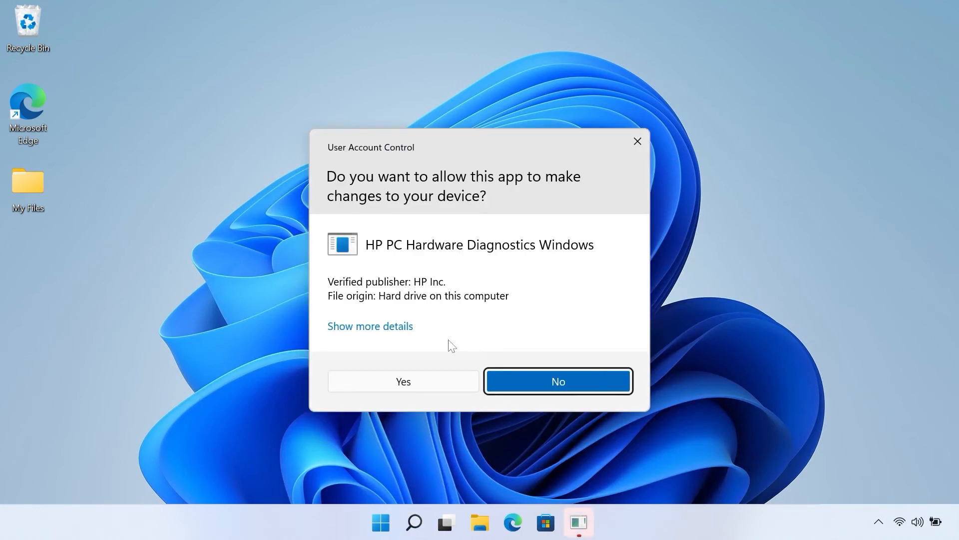
left_click(403, 381)
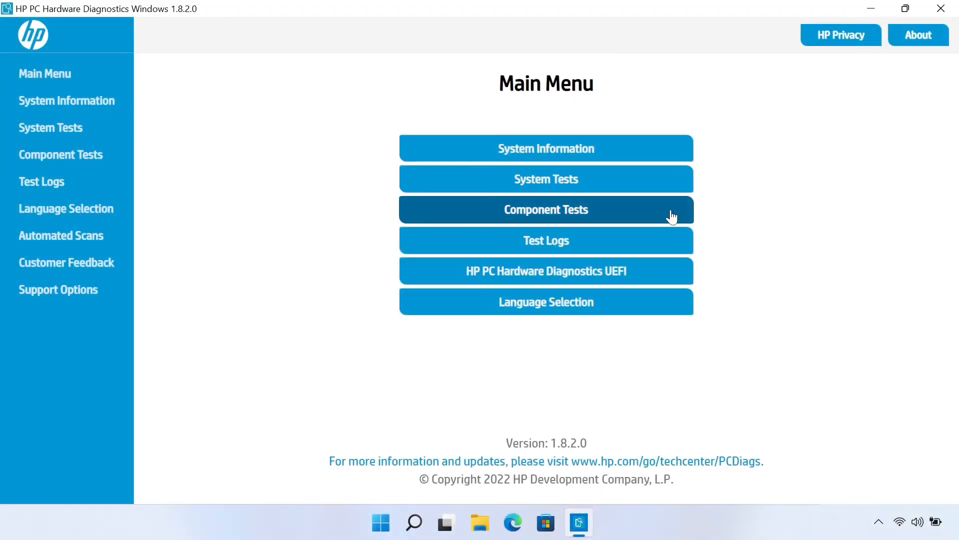
Run the Input Devices mouse tests: drag the Left rectangle into its box, then scroll the wheel.
left_click(545, 209)
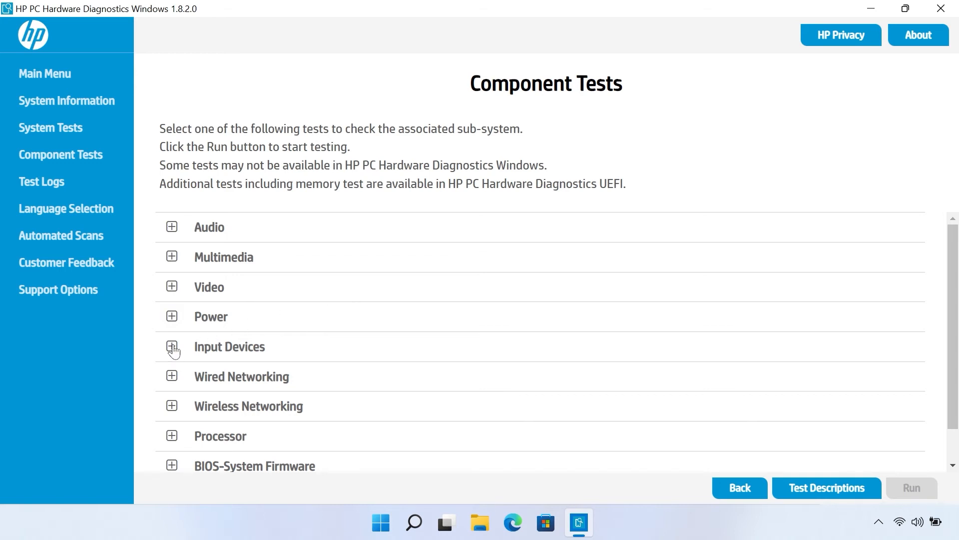
left_click(172, 346)
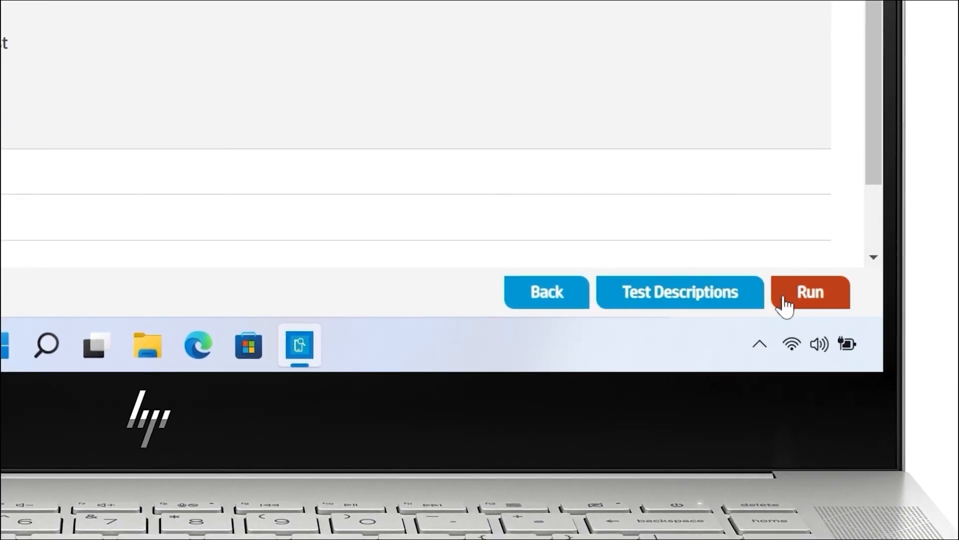
left_click(808, 291)
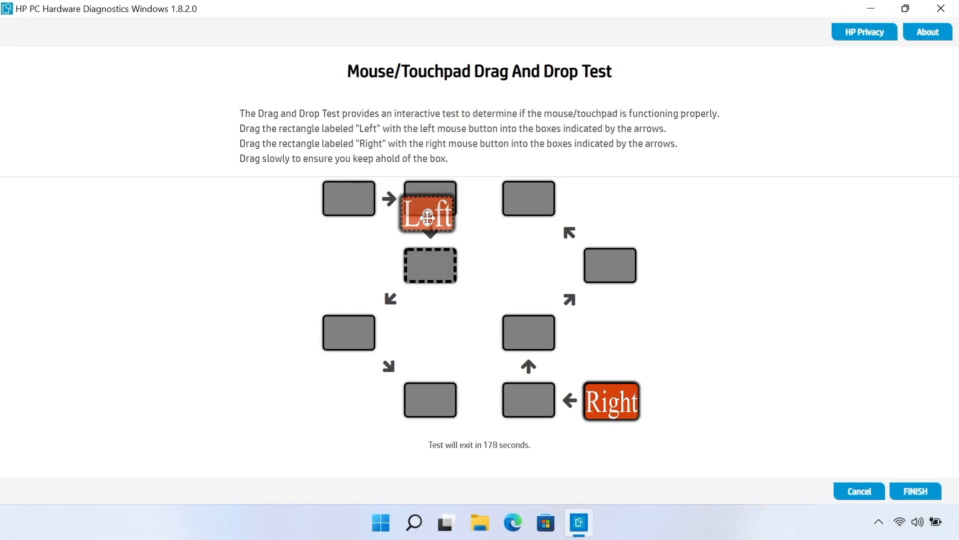
left_click_drag(429, 207, 431, 401)
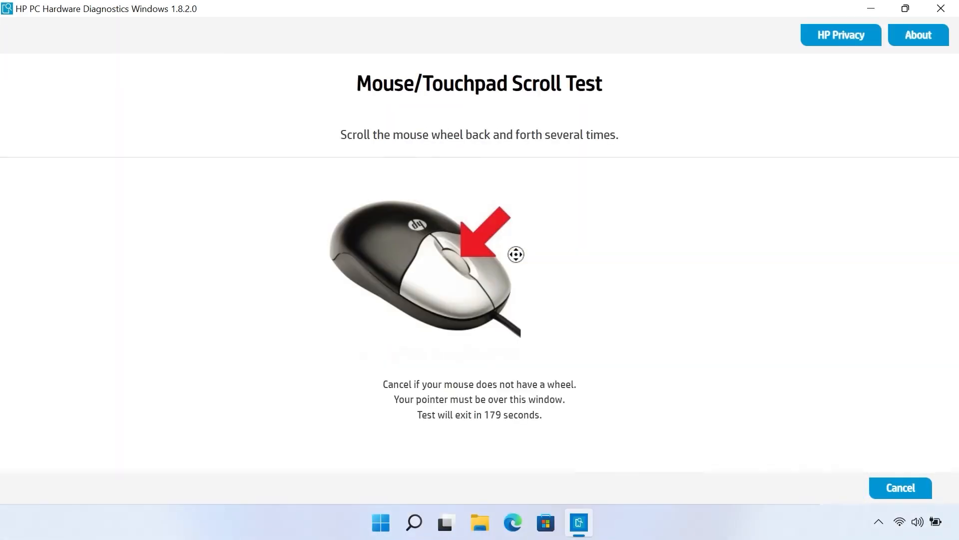
scroll("up", 3)
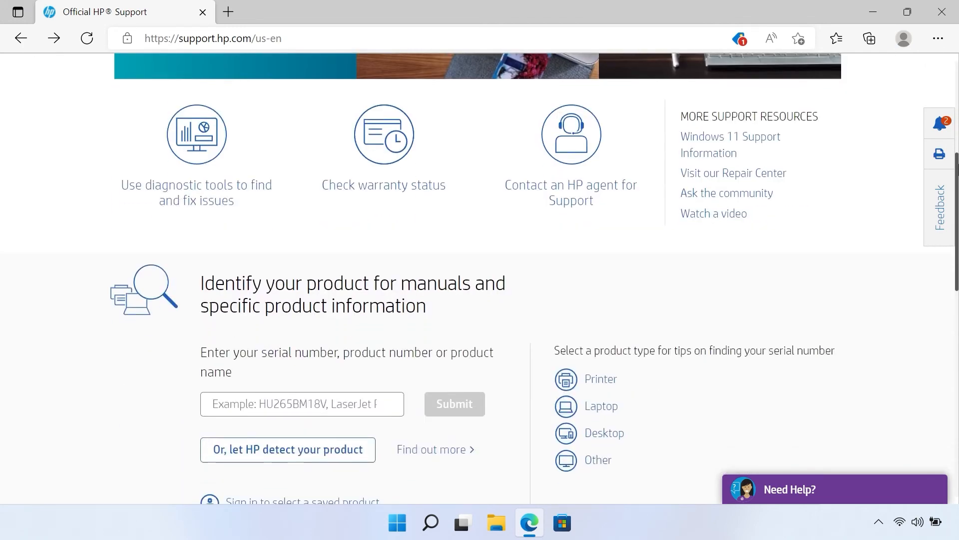
Scroll the HP Support site down to the support resources and product identification area.
scroll("down", 3)
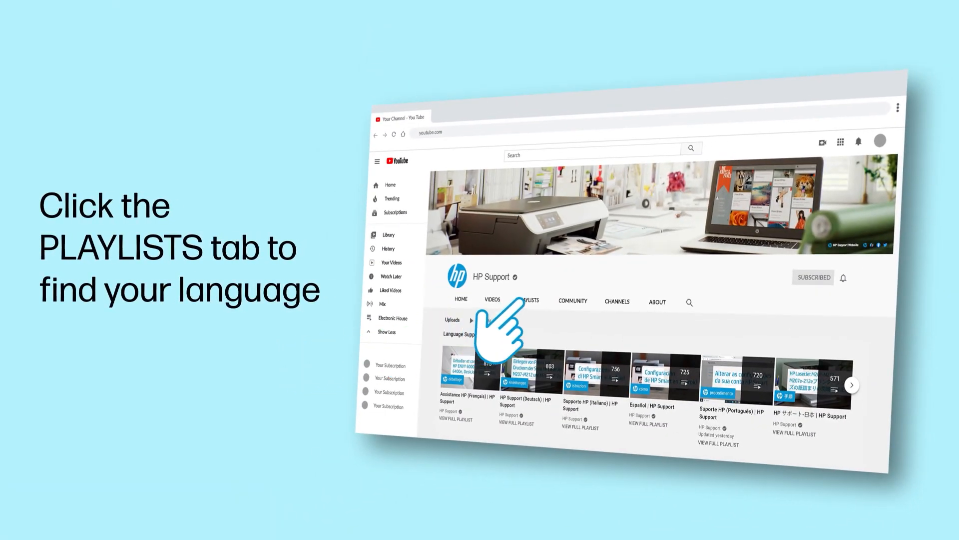
left_click(528, 298)
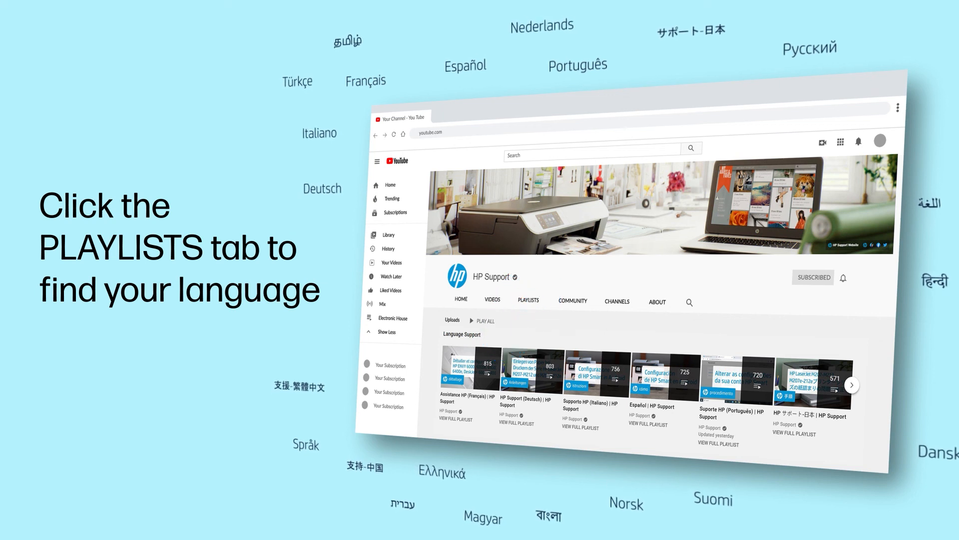